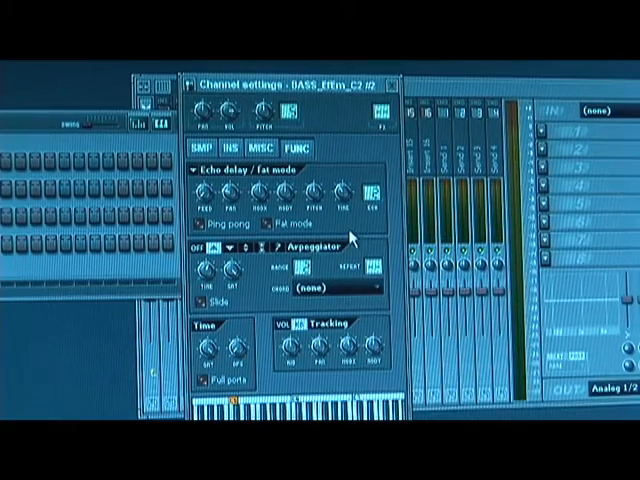
pyautogui.moveTo(280, 304)
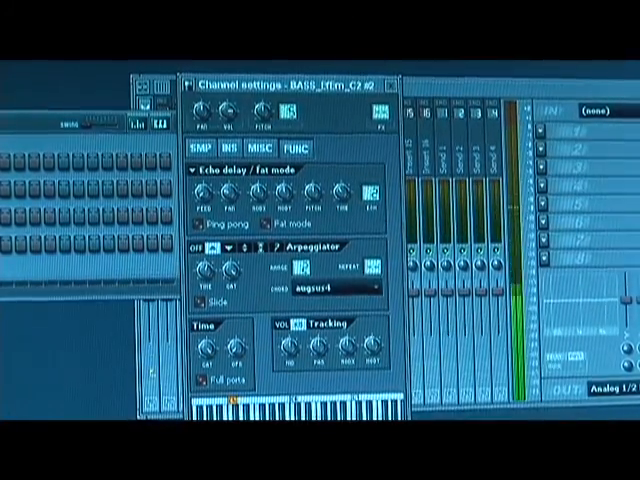
# Bring up the arpeggiator's chord and scale list for the bass channel.
pyautogui.click(320, 288)
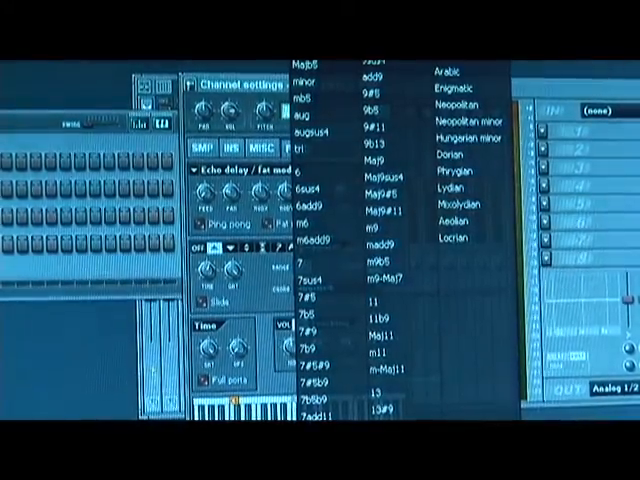